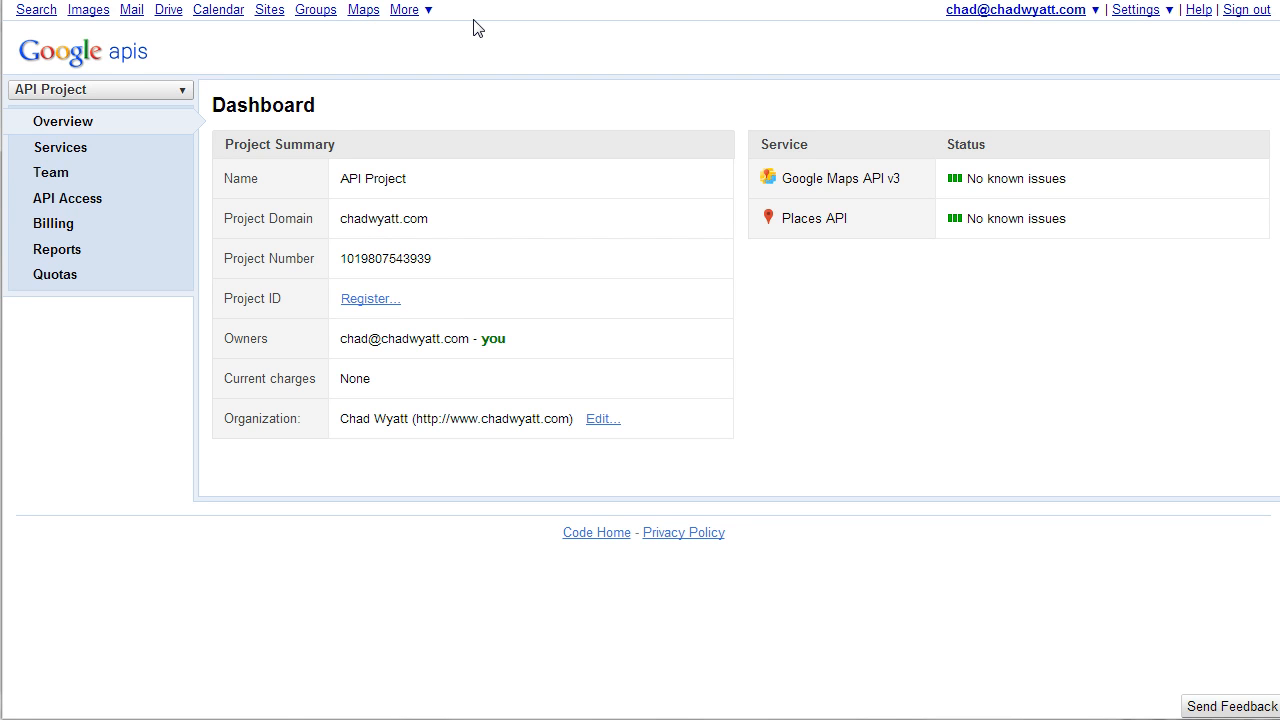
mouse_move(396, 14)
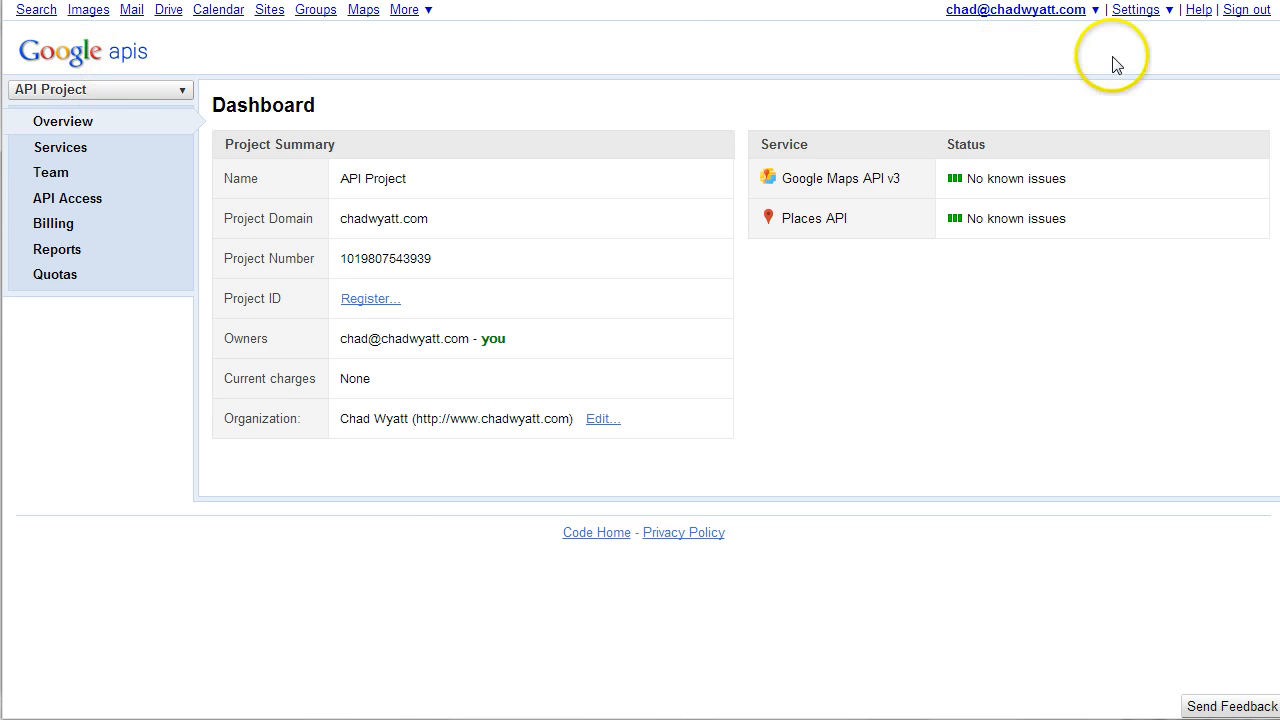
mouse_move(122, 58)
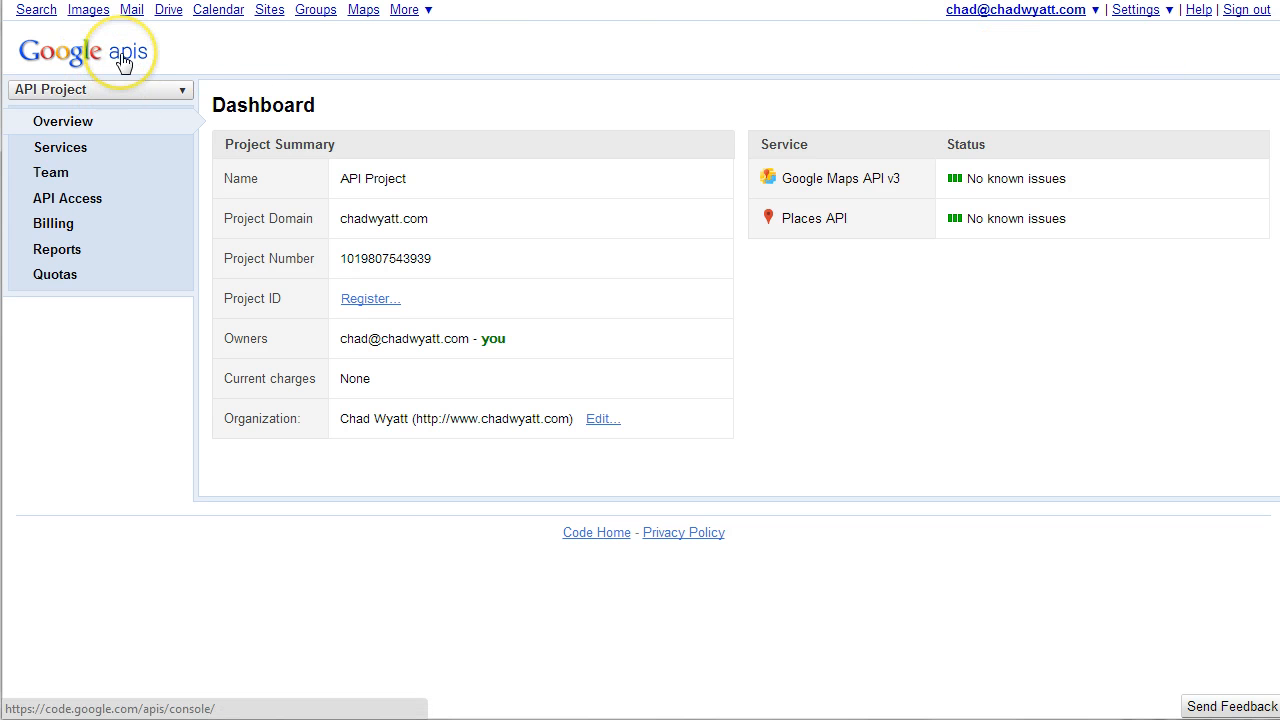
mouse_move(556, 480)
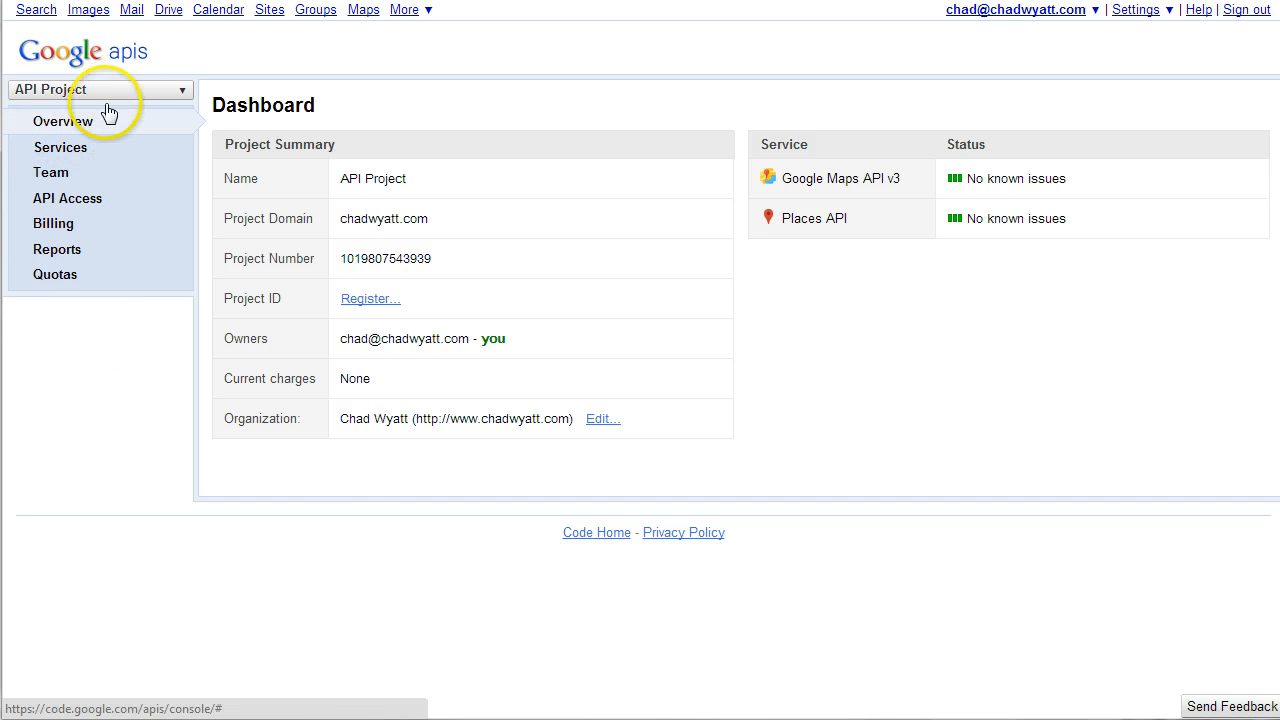
Show the project's Services list scrolled down to Places API, which is switched on.
left_click(60, 148)
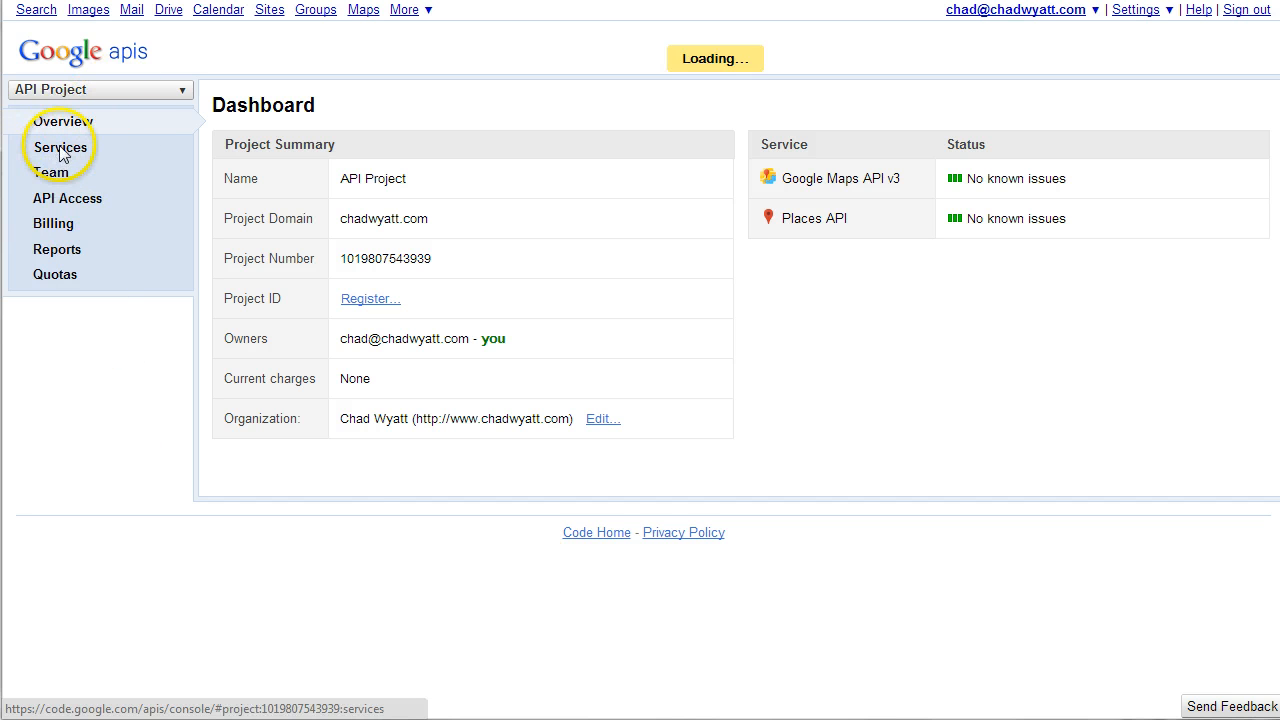
left_click(60, 148)
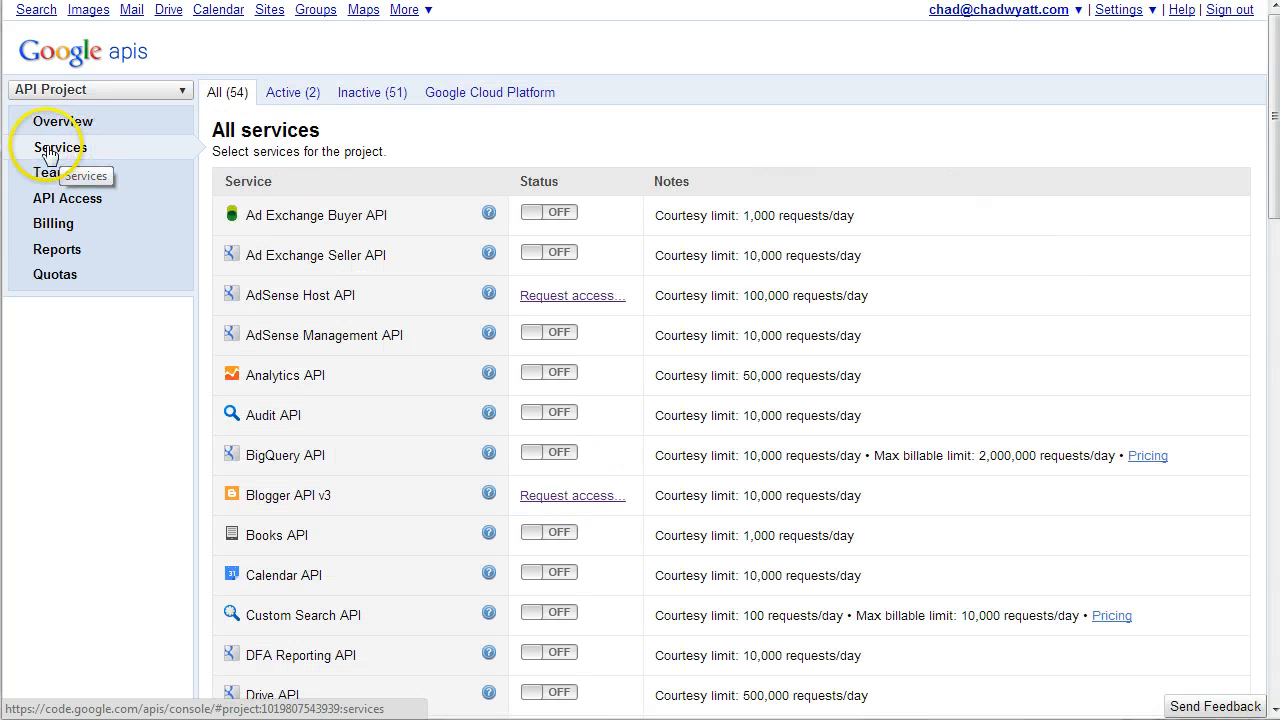
mouse_move(324, 258)
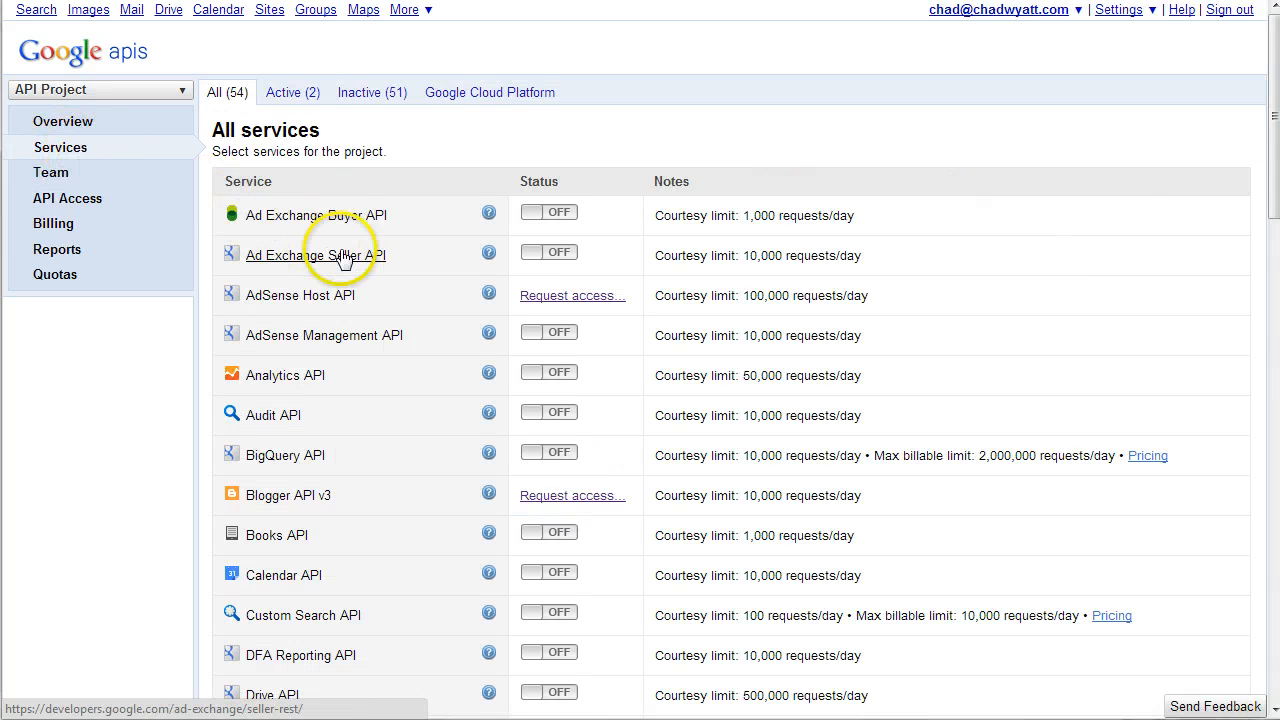
scroll("down", 3)
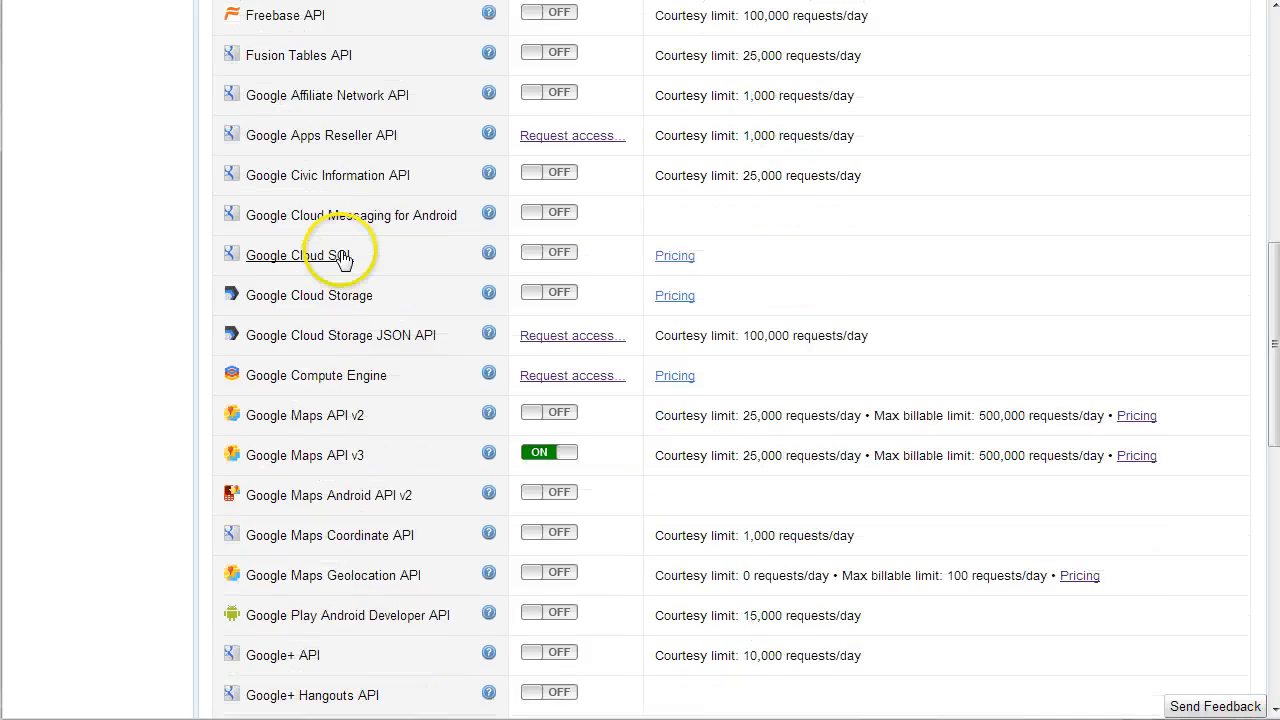
scroll("down", 3)
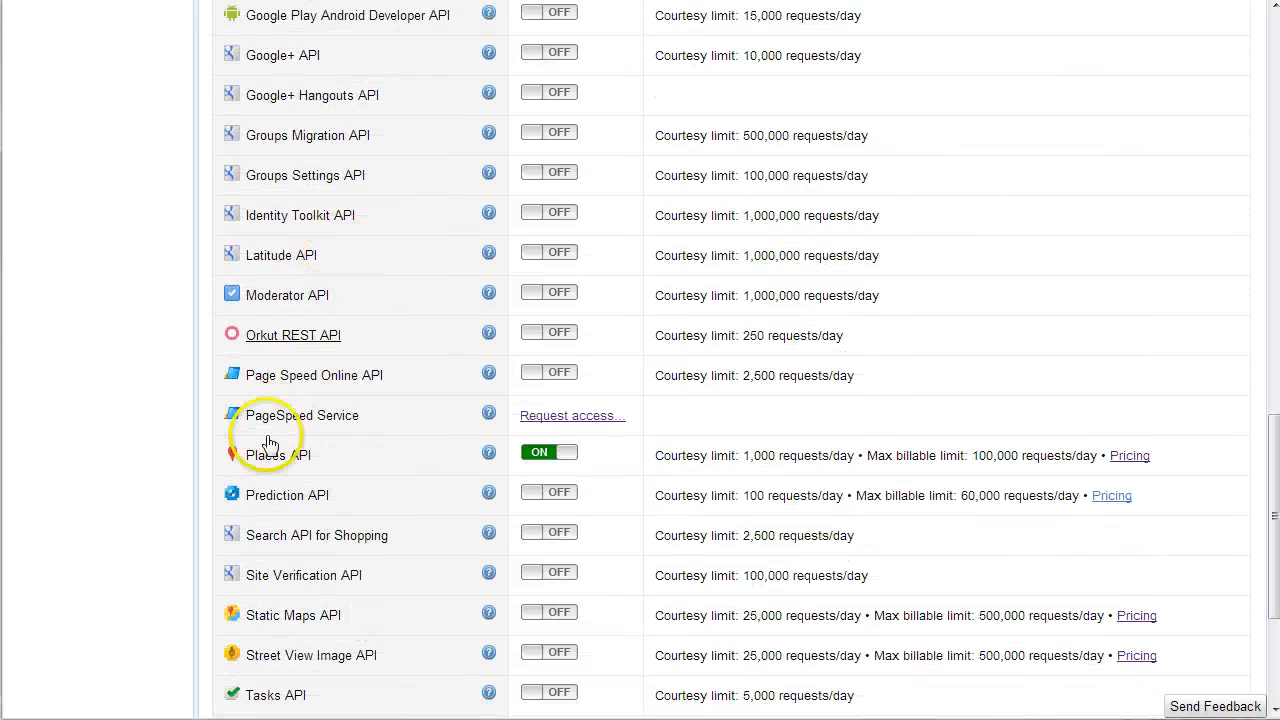
mouse_move(472, 470)
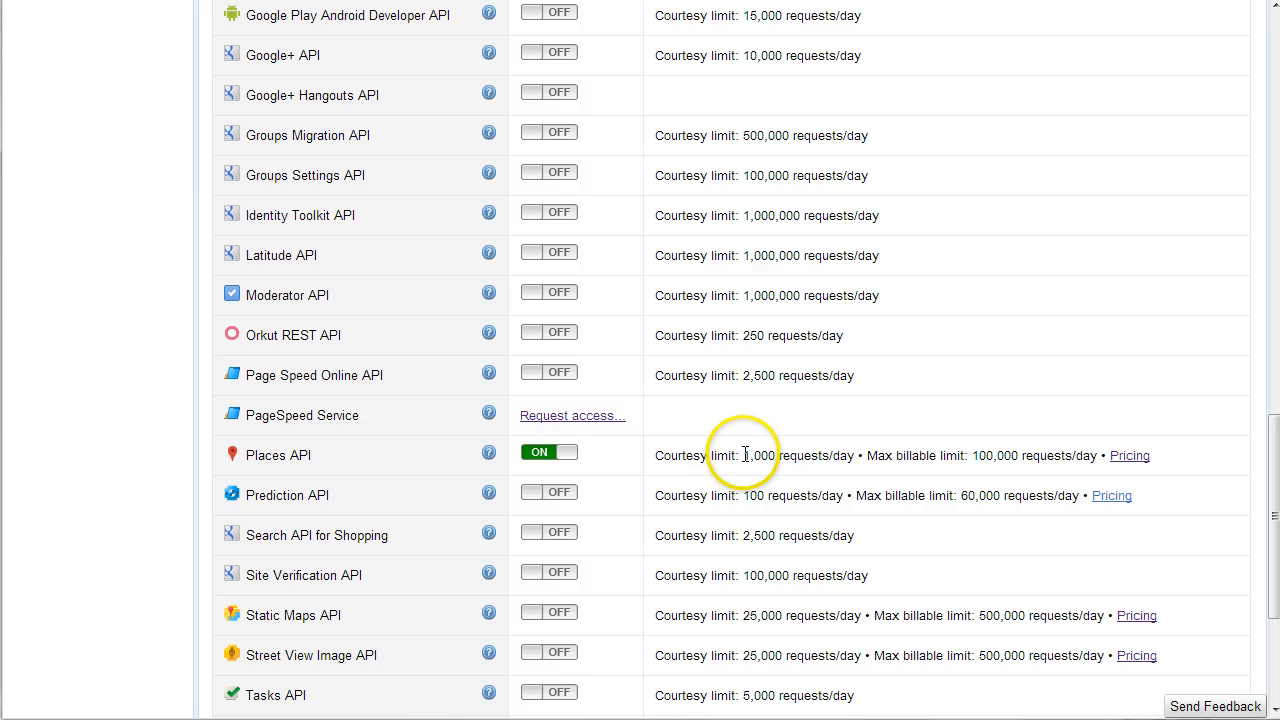
double_click(760, 456)
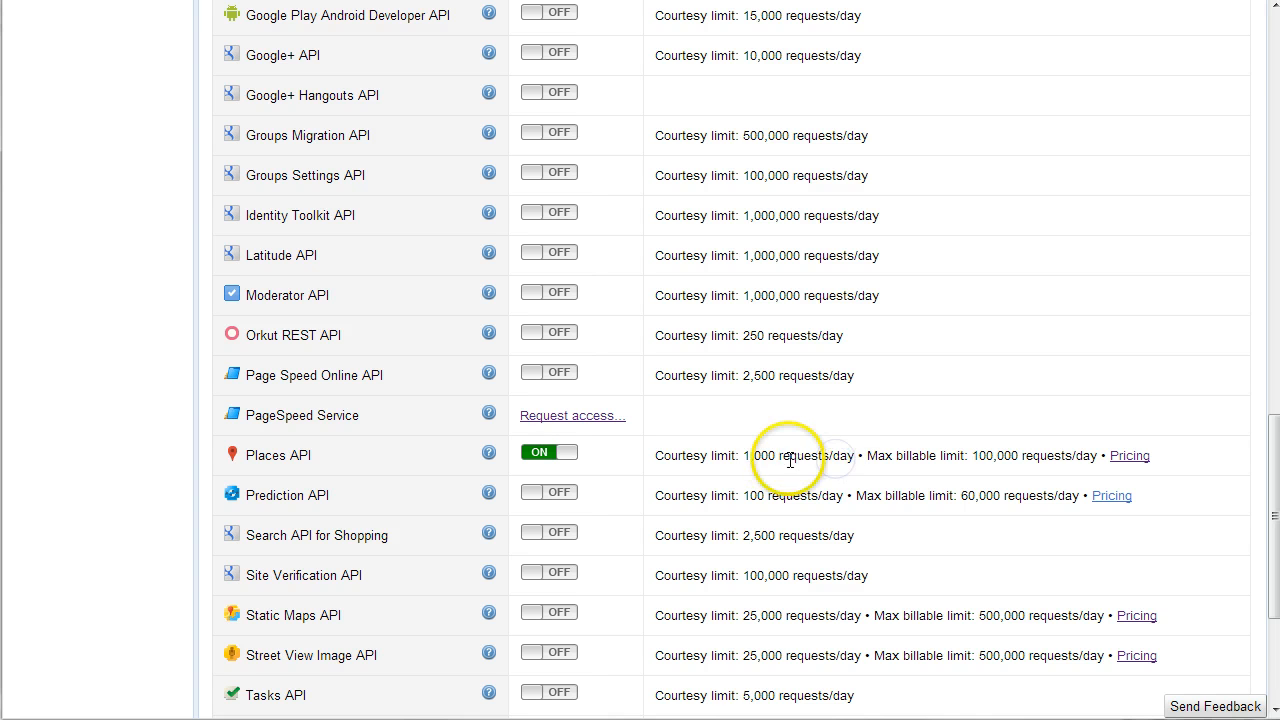
double_click(814, 456)
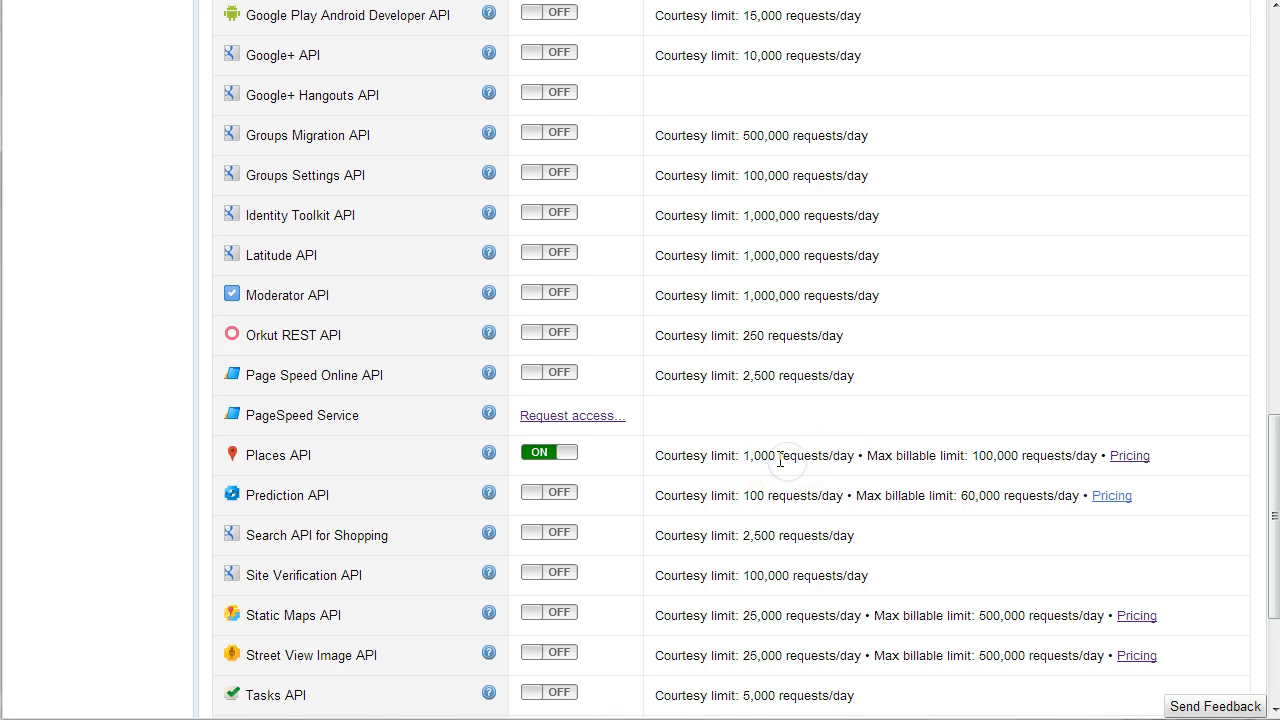
double_click(812, 456)
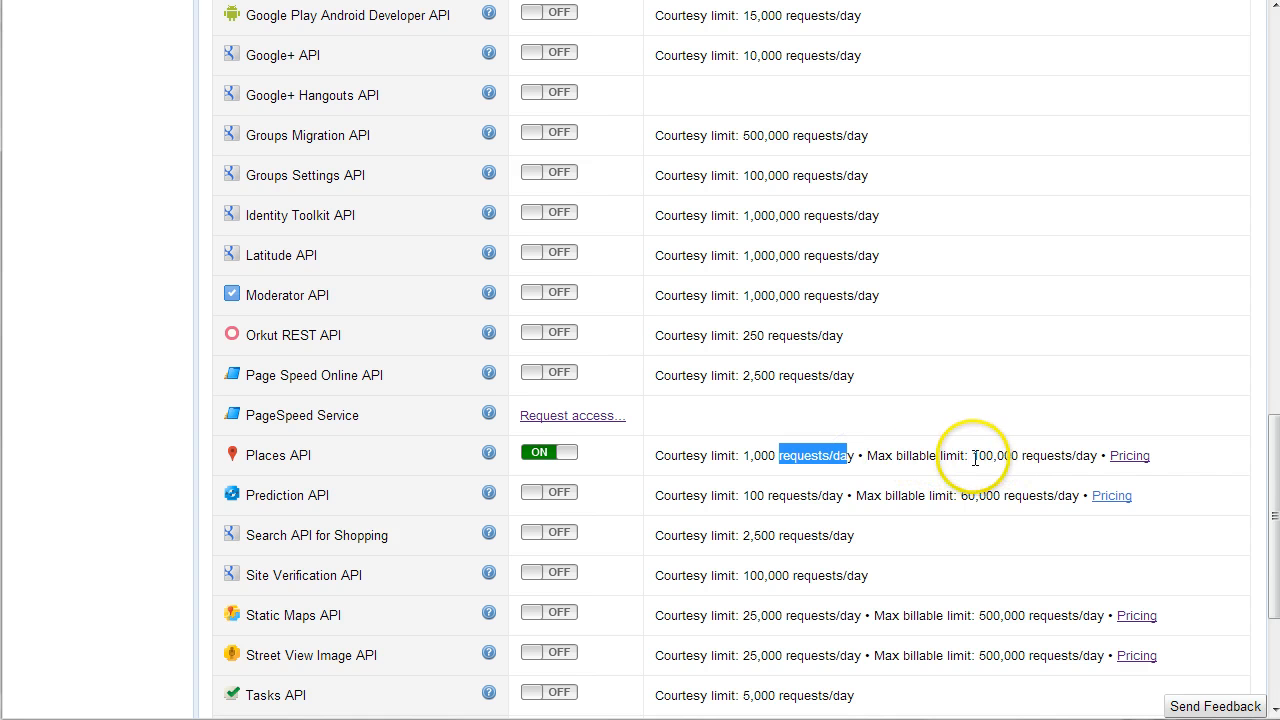
double_click(994, 456)
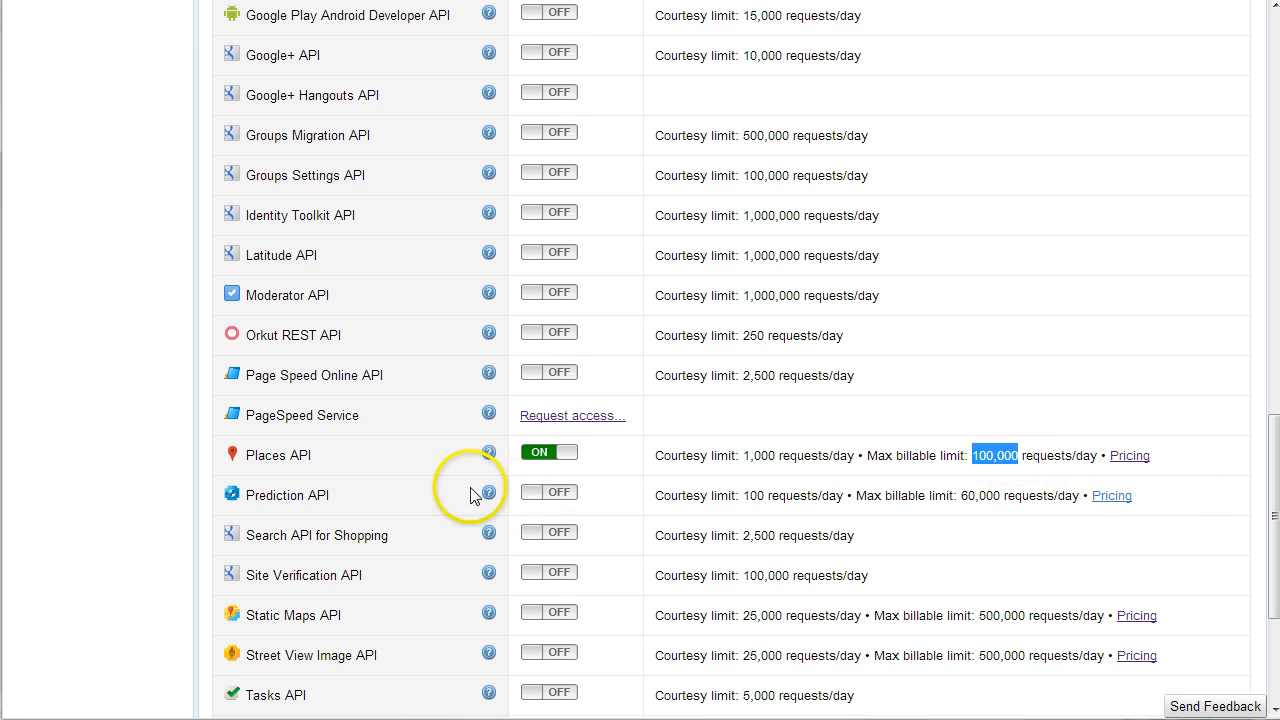
mouse_move(1130, 458)
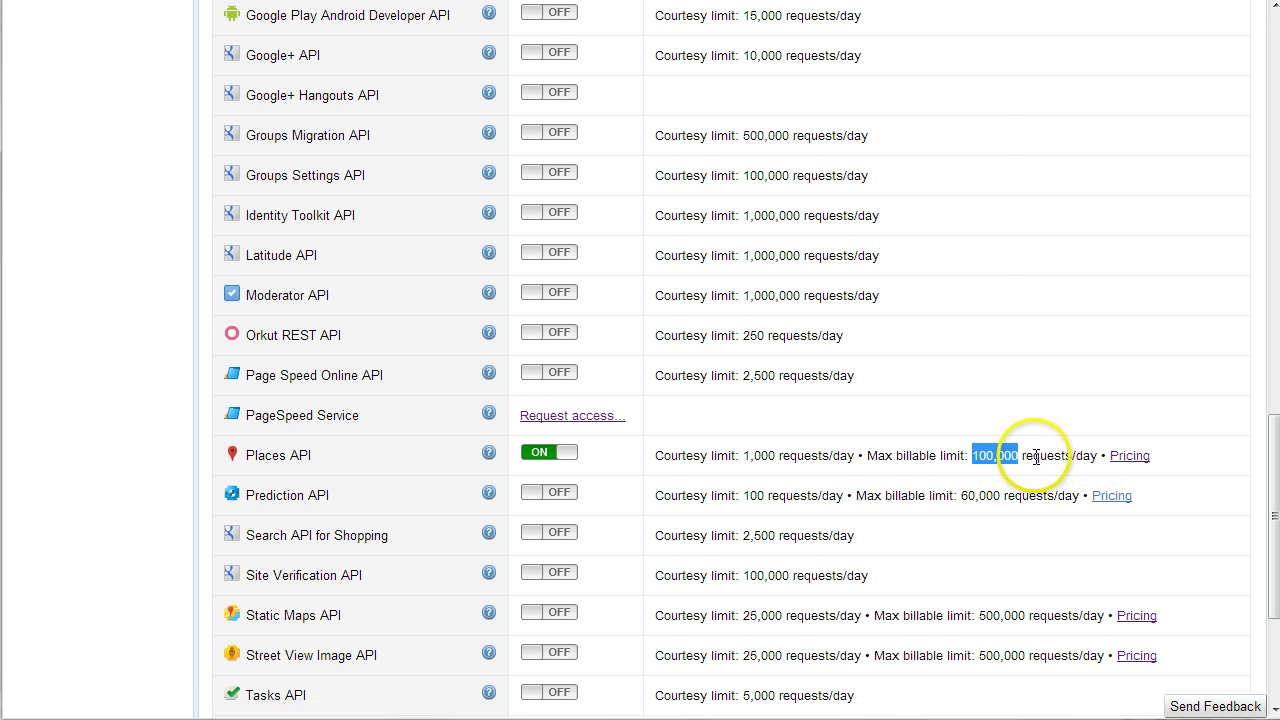
mouse_move(1130, 456)
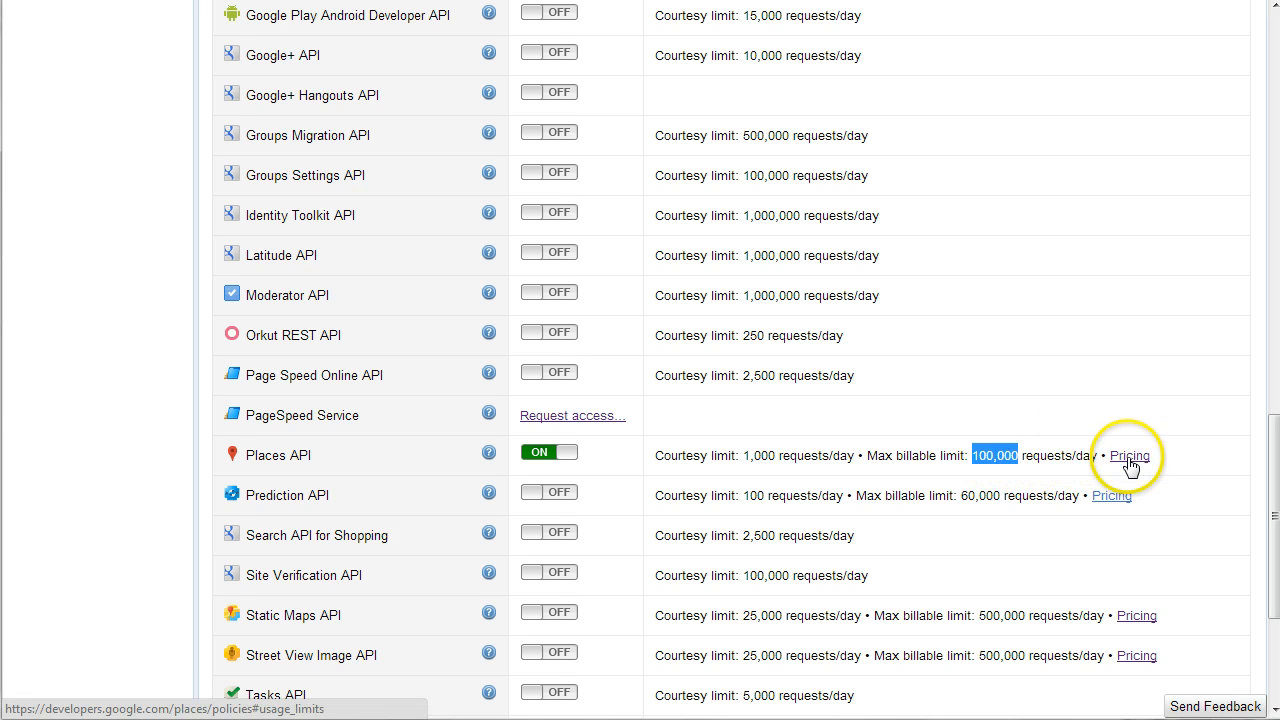
View the Places API Usage Limits: 1,000 requests/day, 100,000 once verified with billing.
left_click(1128, 456)
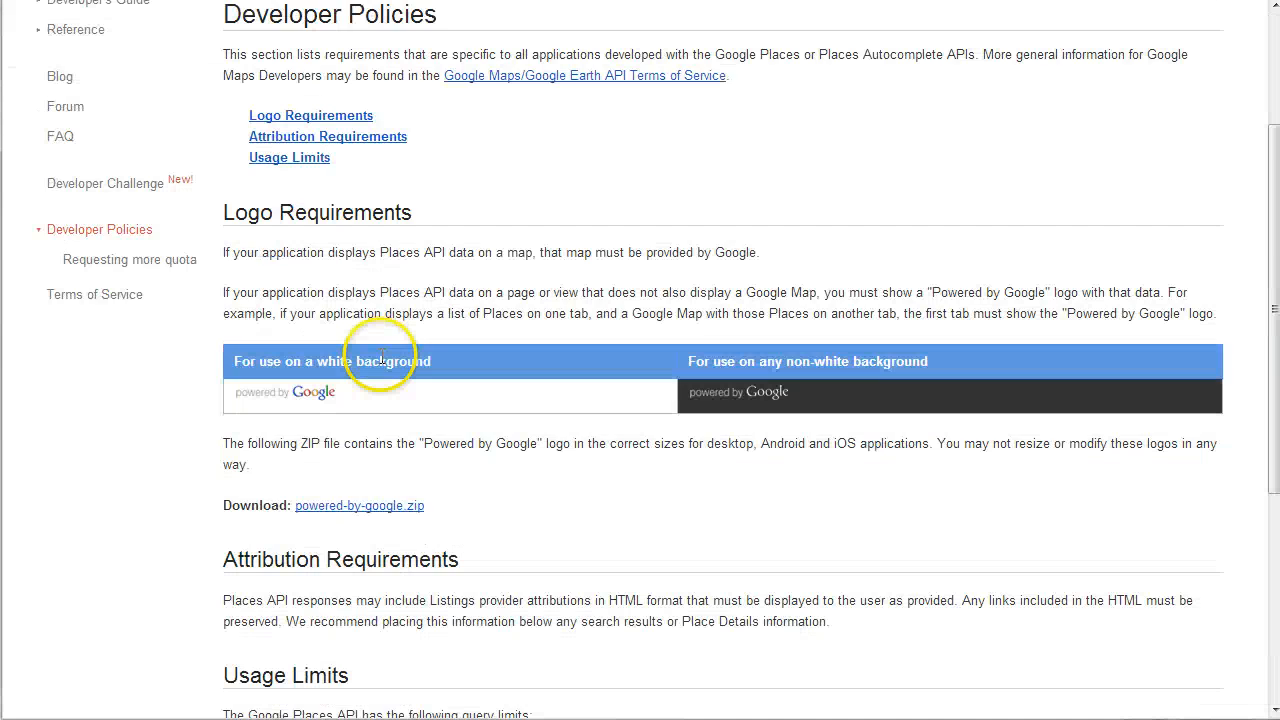
scroll("down", 3)
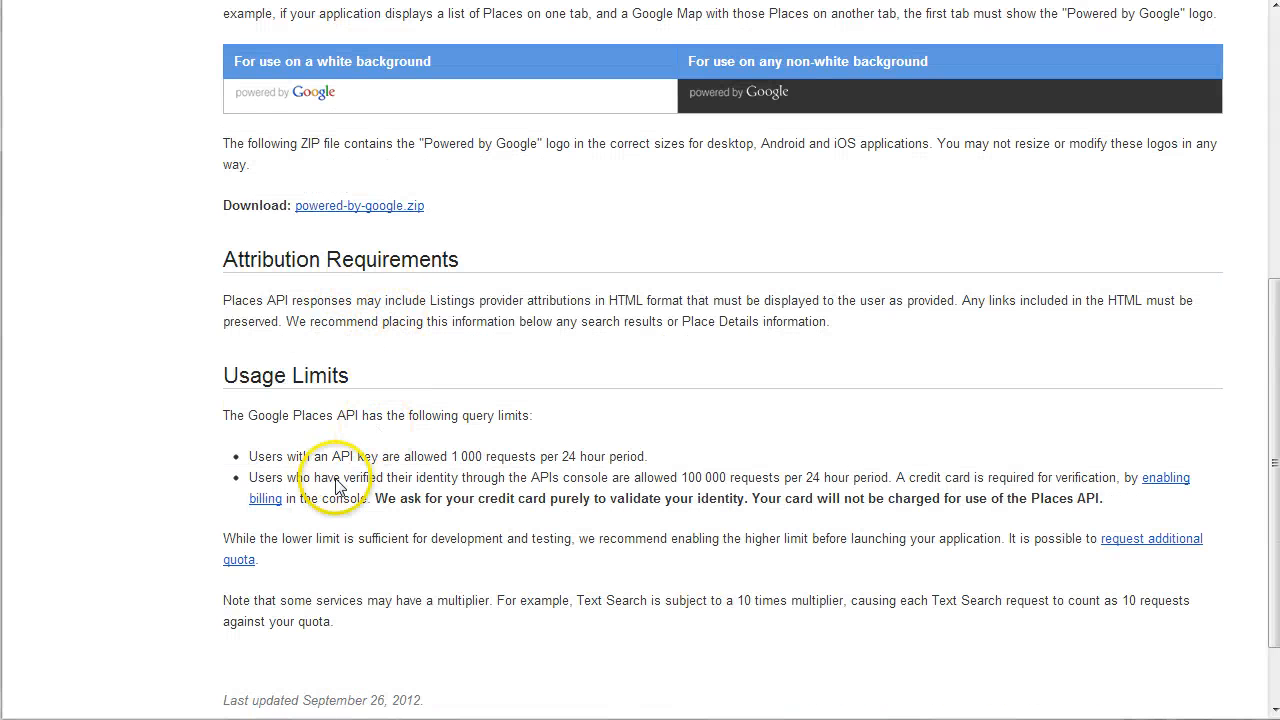
mouse_move(264, 498)
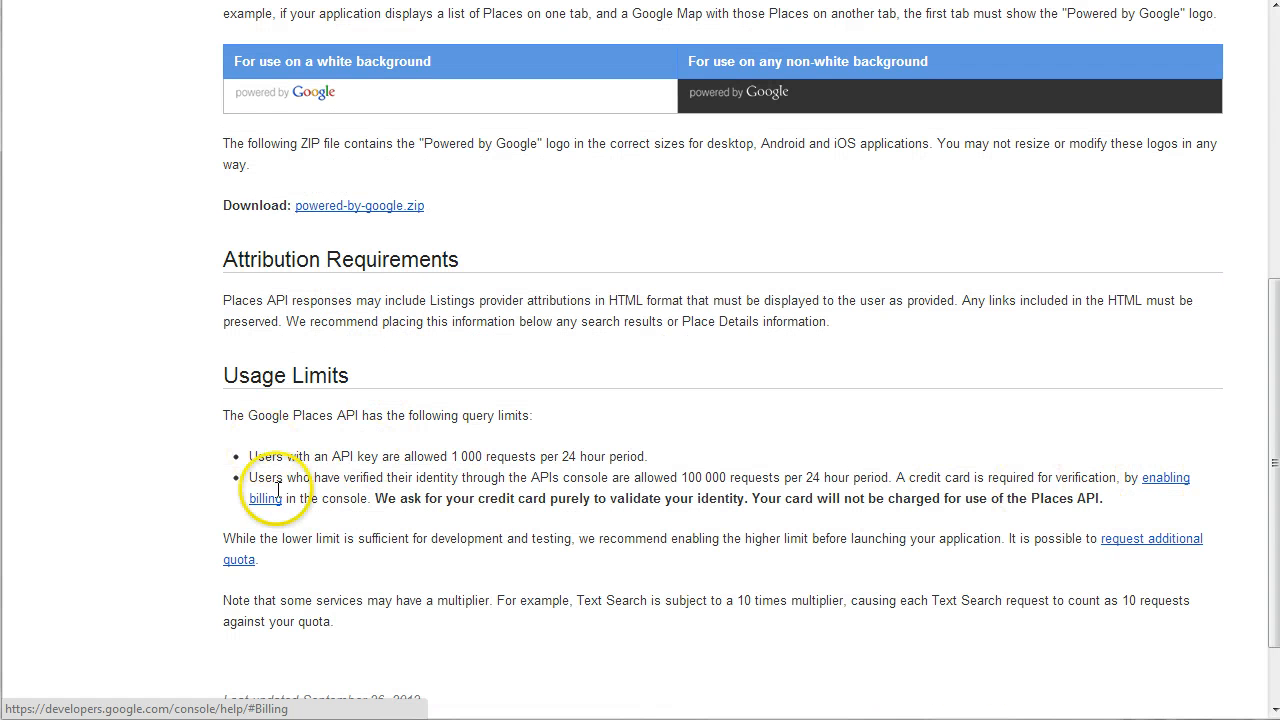
mouse_move(774, 508)
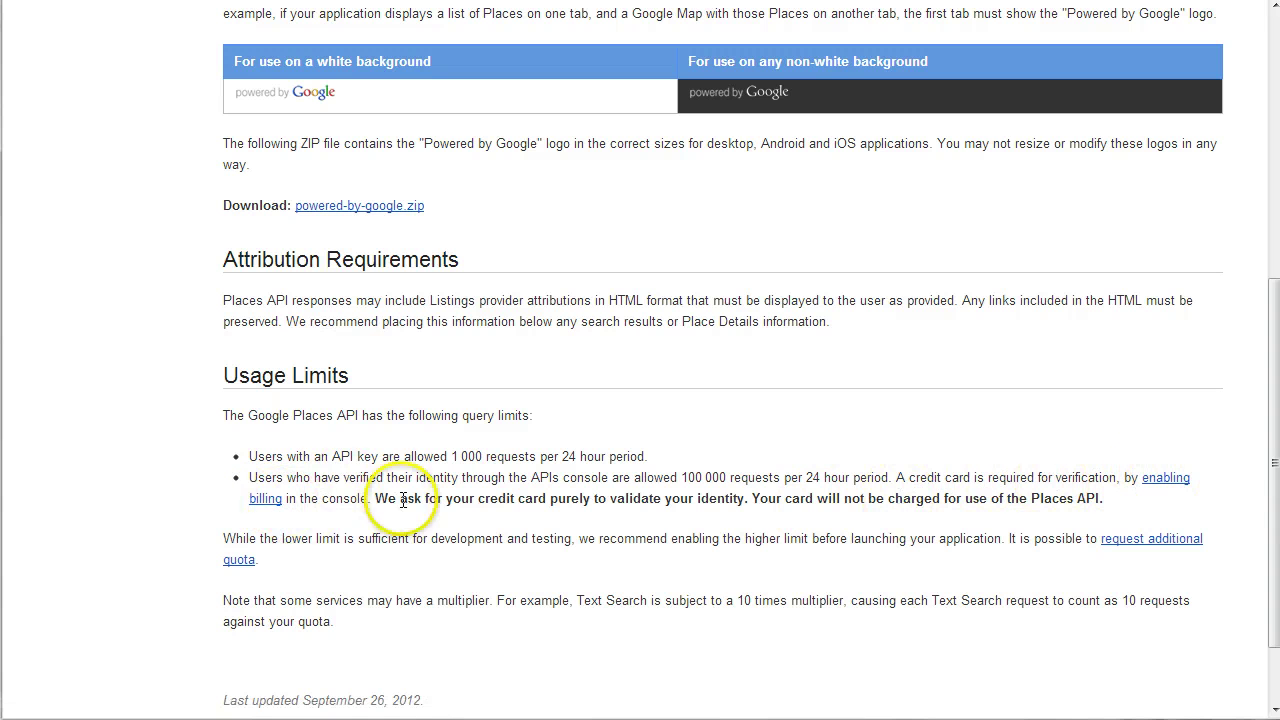
mouse_move(392, 488)
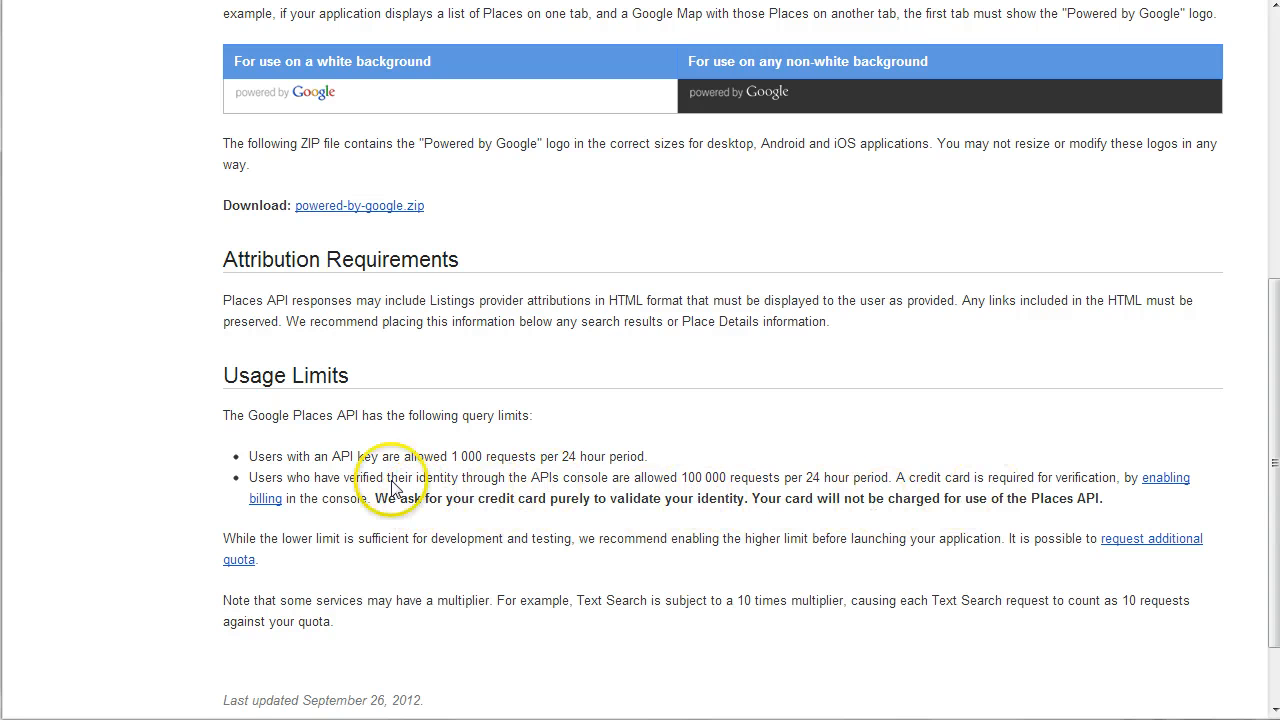
mouse_move(268, 506)
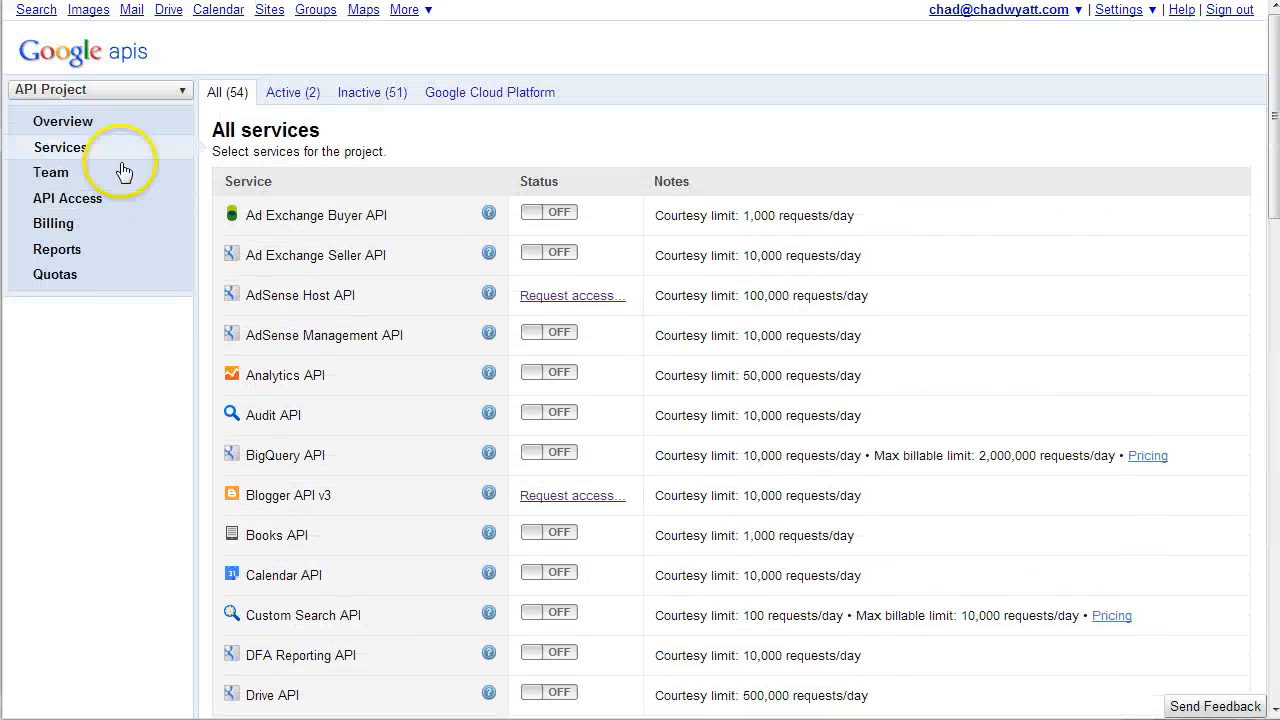
View the project's Billing page showing billing enabled, and load its settings.
left_click(52, 224)
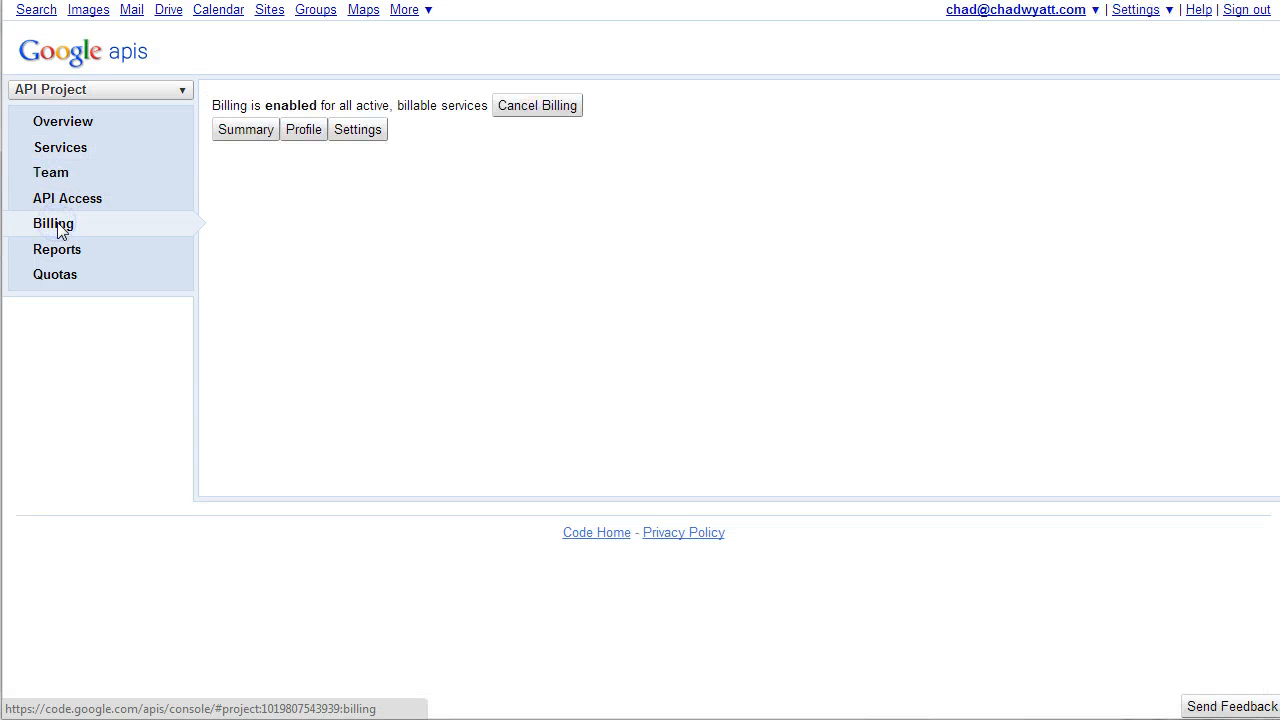
left_click(356, 128)
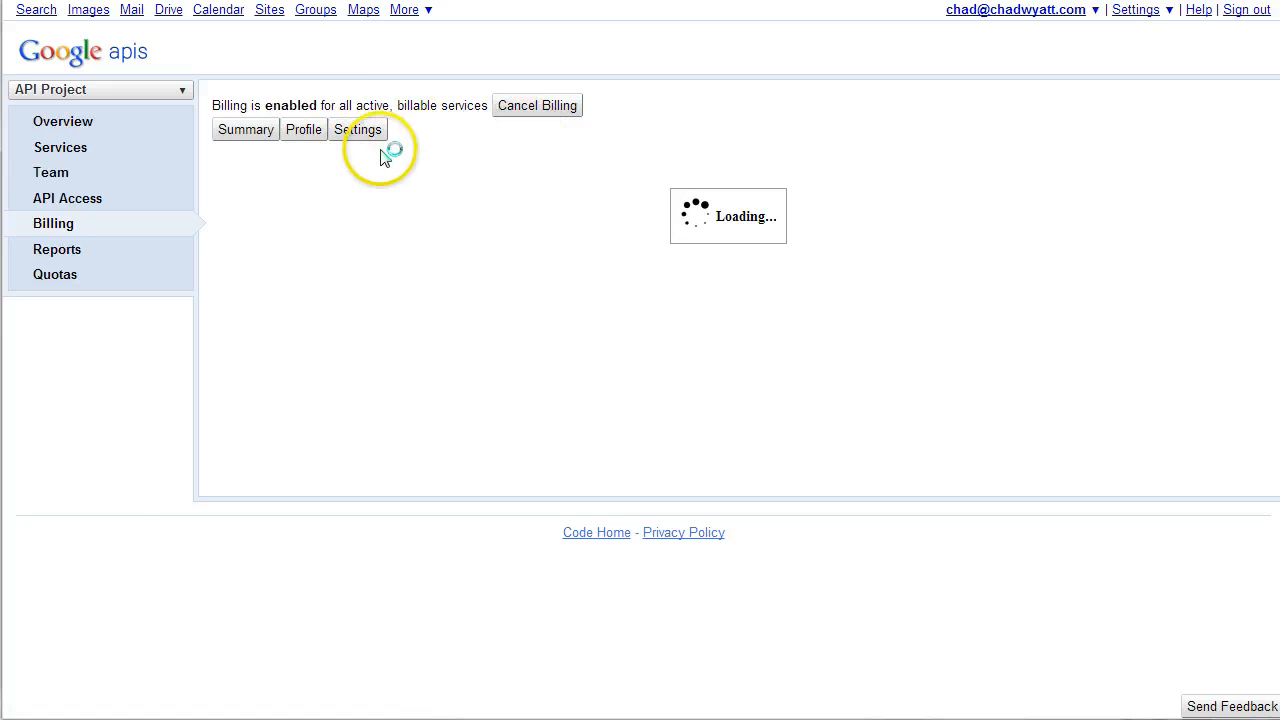
mouse_move(62, 204)
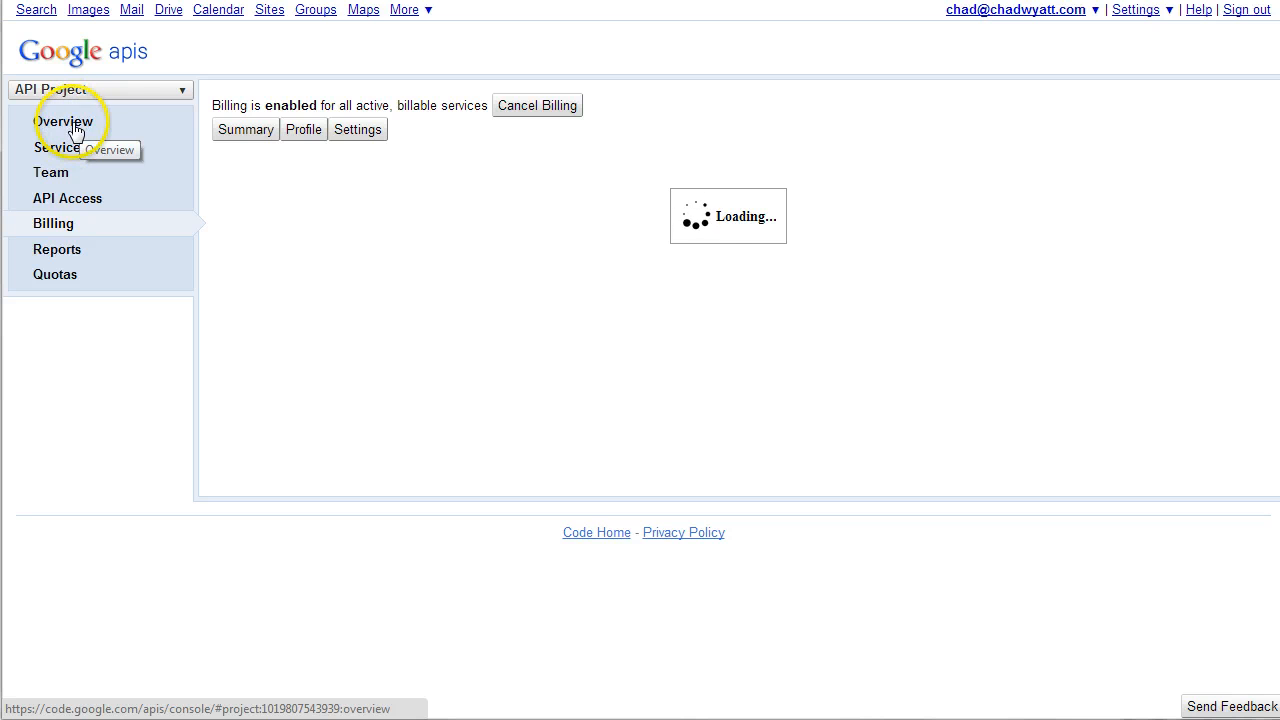
Return to the project dashboard showing Maps API v3 and Places API with no known issues.
left_click(62, 122)
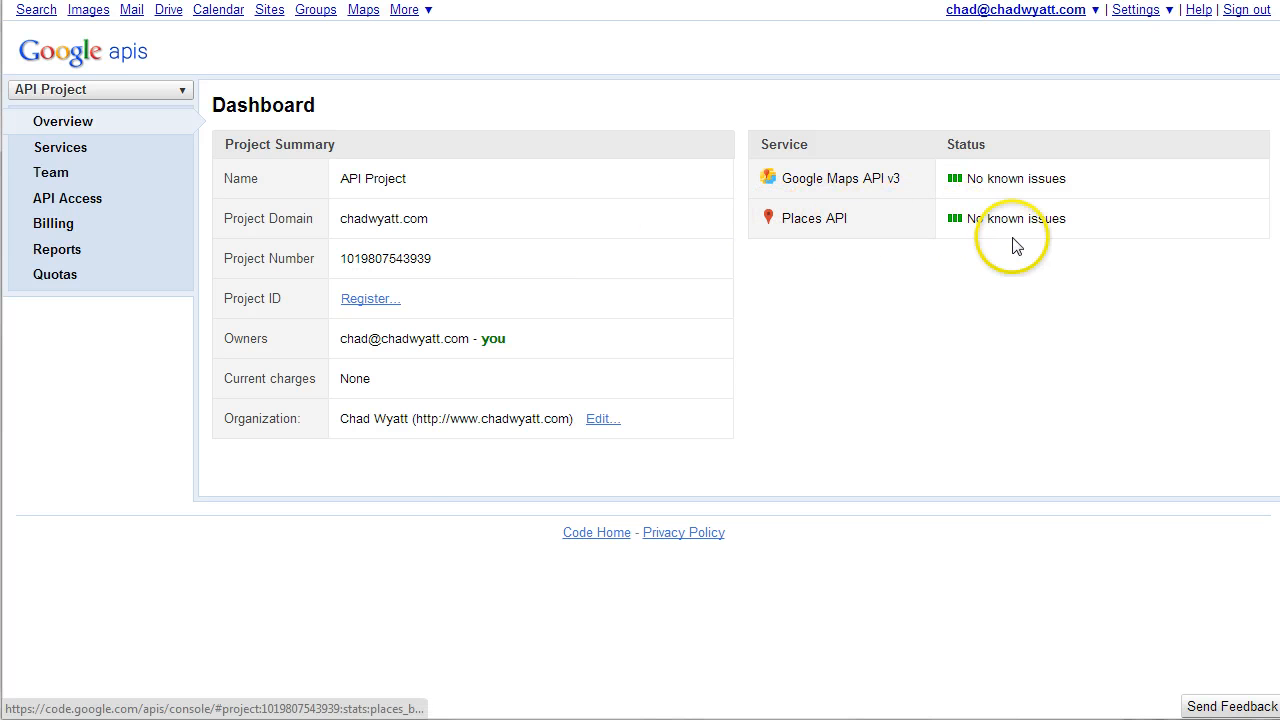
mouse_move(984, 240)
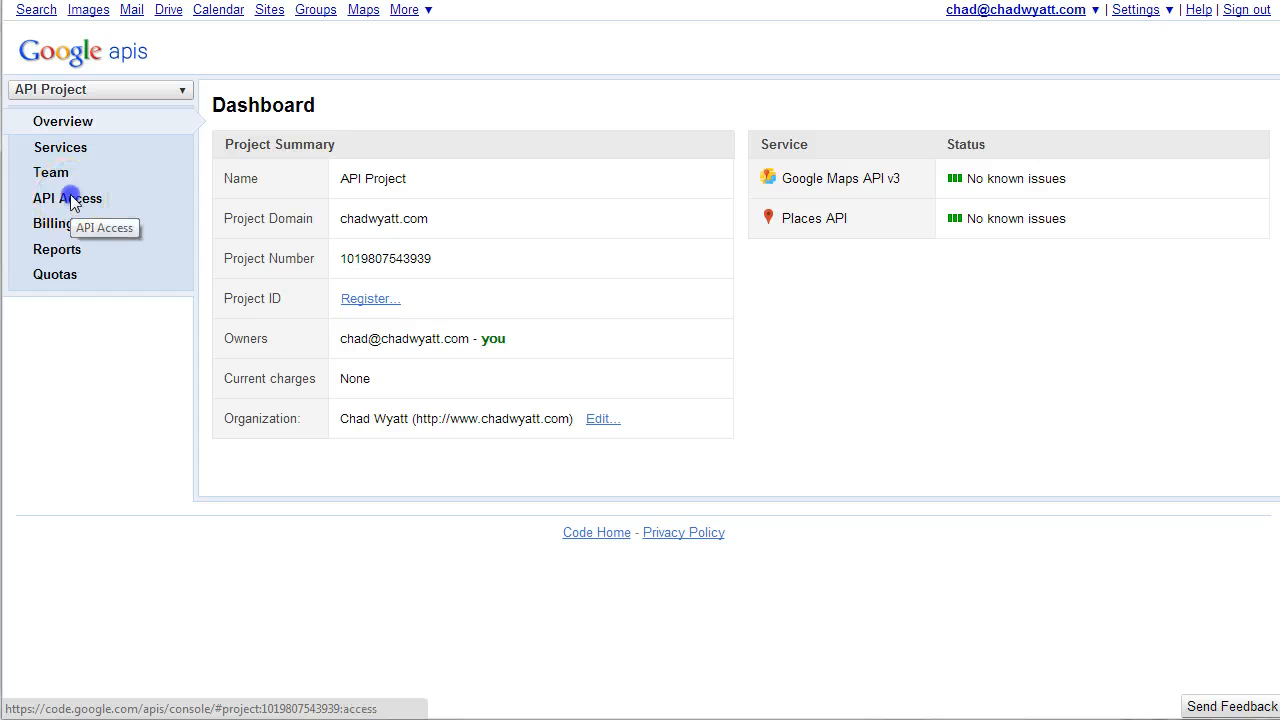
Show the API Access page with the existing browser API key allowing any referer.
left_click(68, 198)
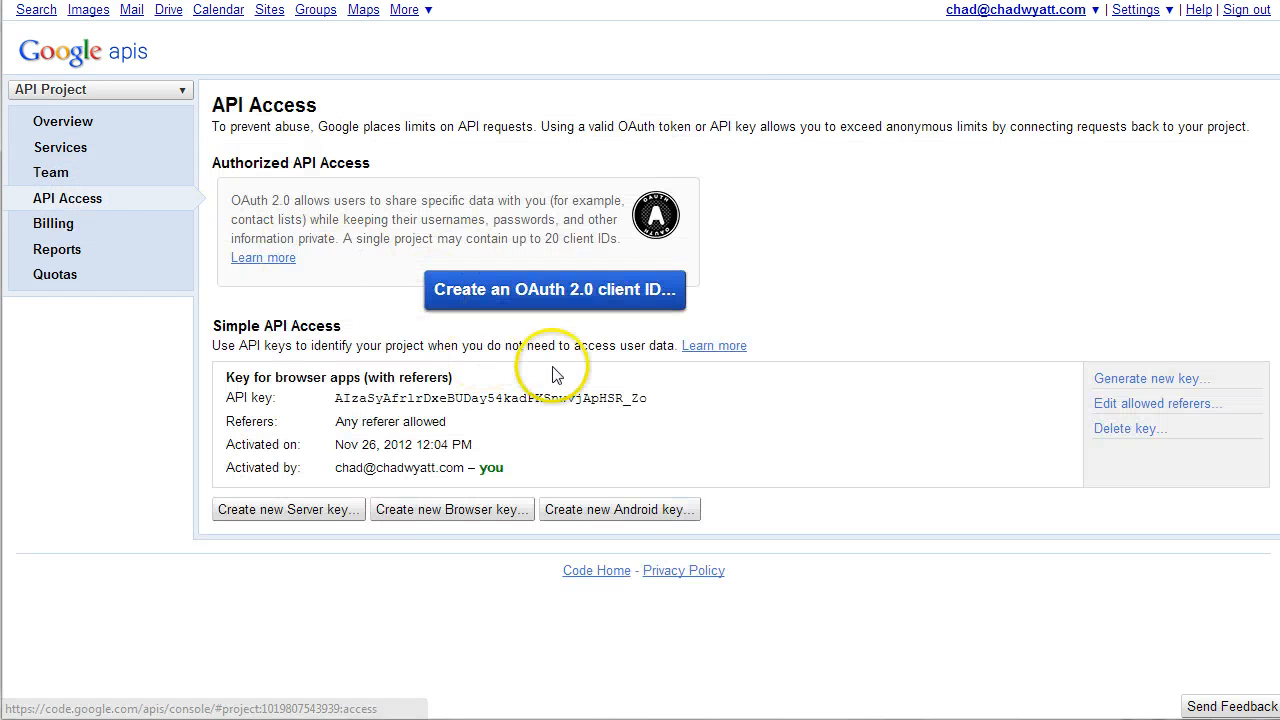
mouse_move(624, 304)
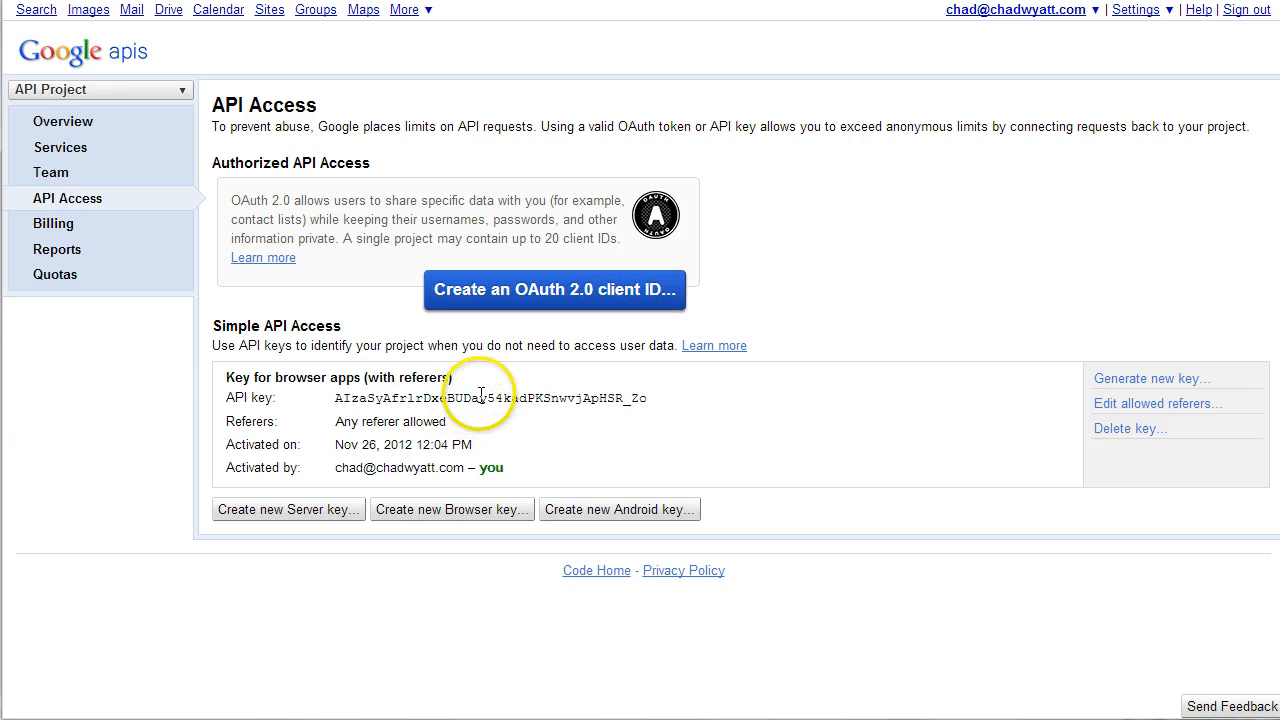
mouse_move(576, 398)
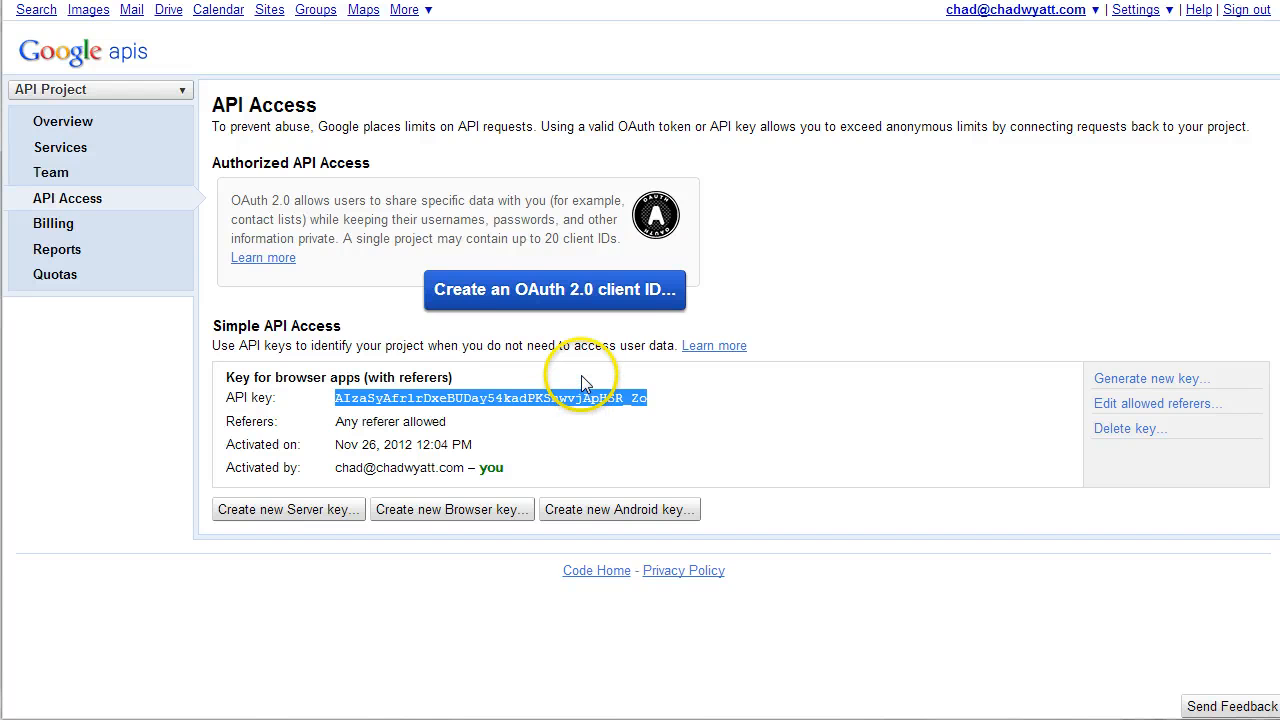
mouse_move(532, 304)
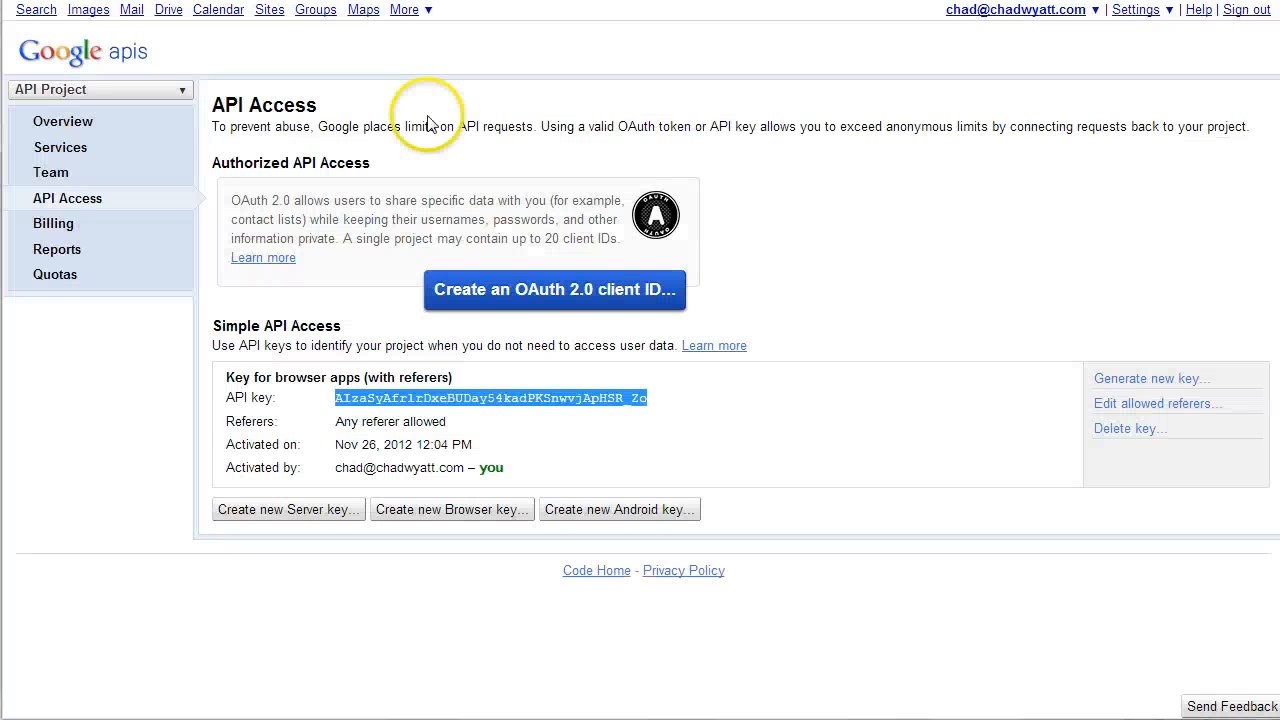
mouse_move(500, 396)
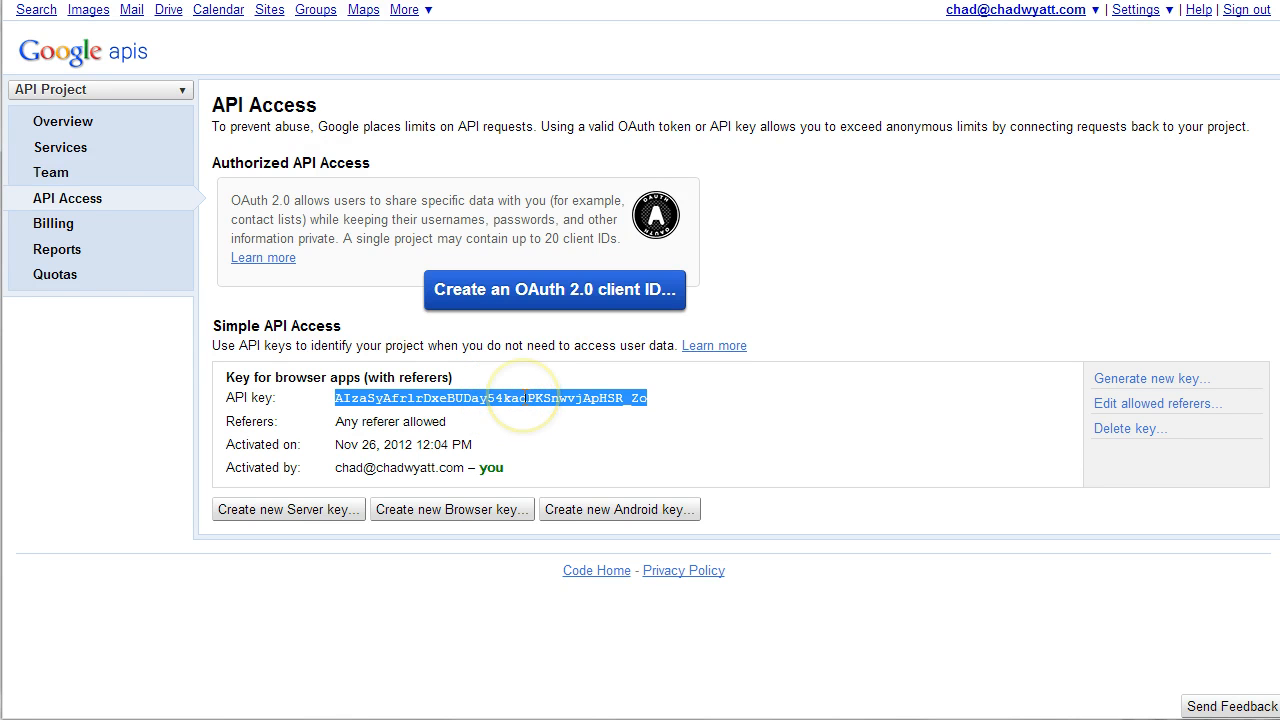
mouse_move(504, 388)
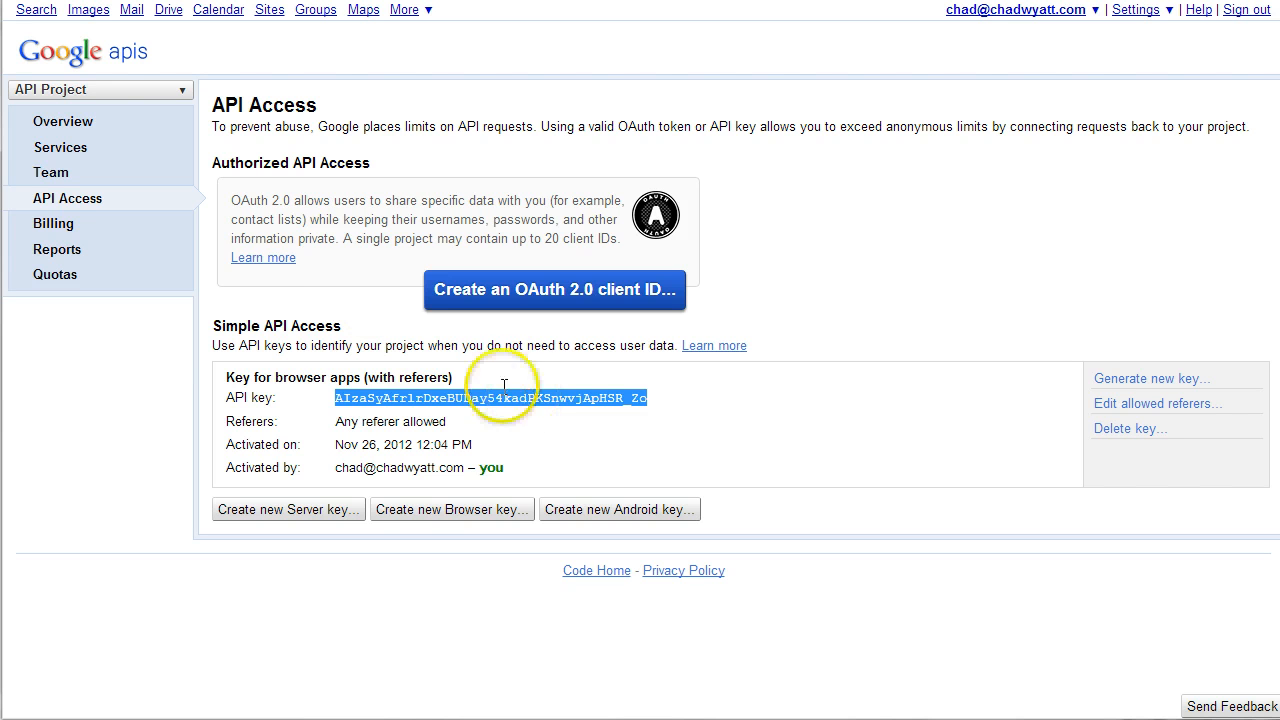
mouse_move(64, 200)
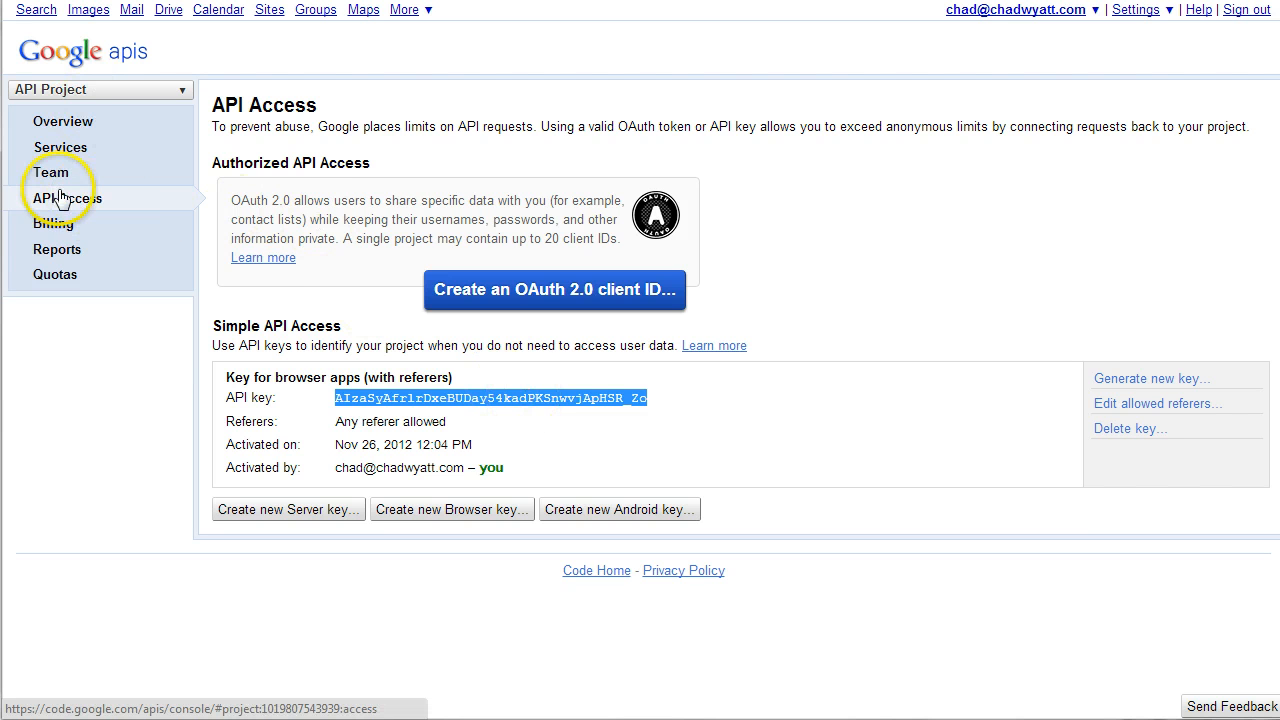
mouse_move(64, 204)
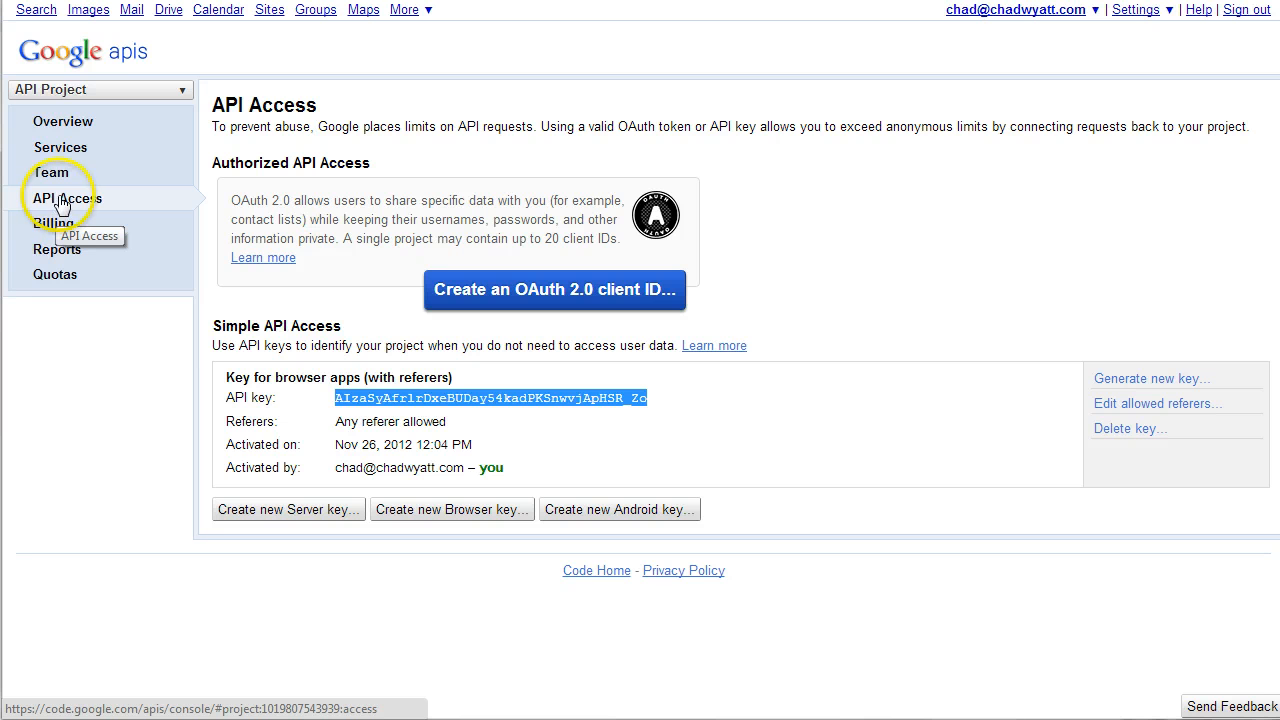
mouse_move(150, 240)
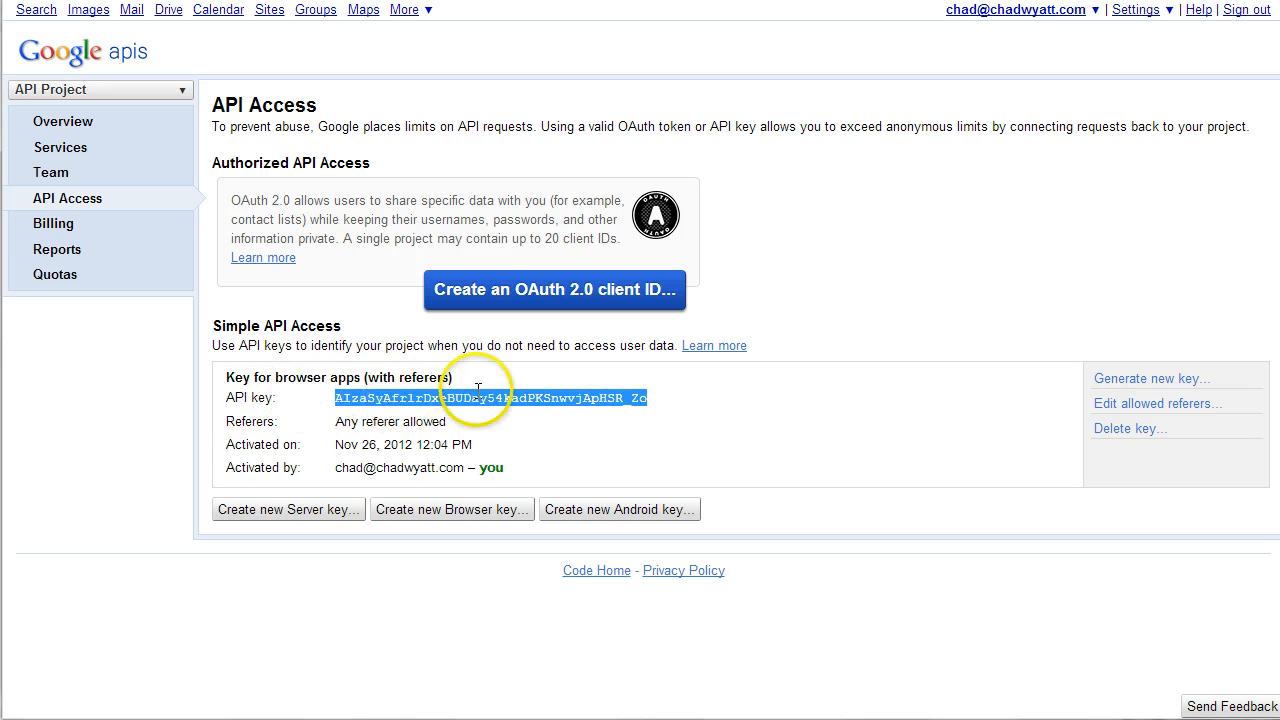
mouse_move(536, 418)
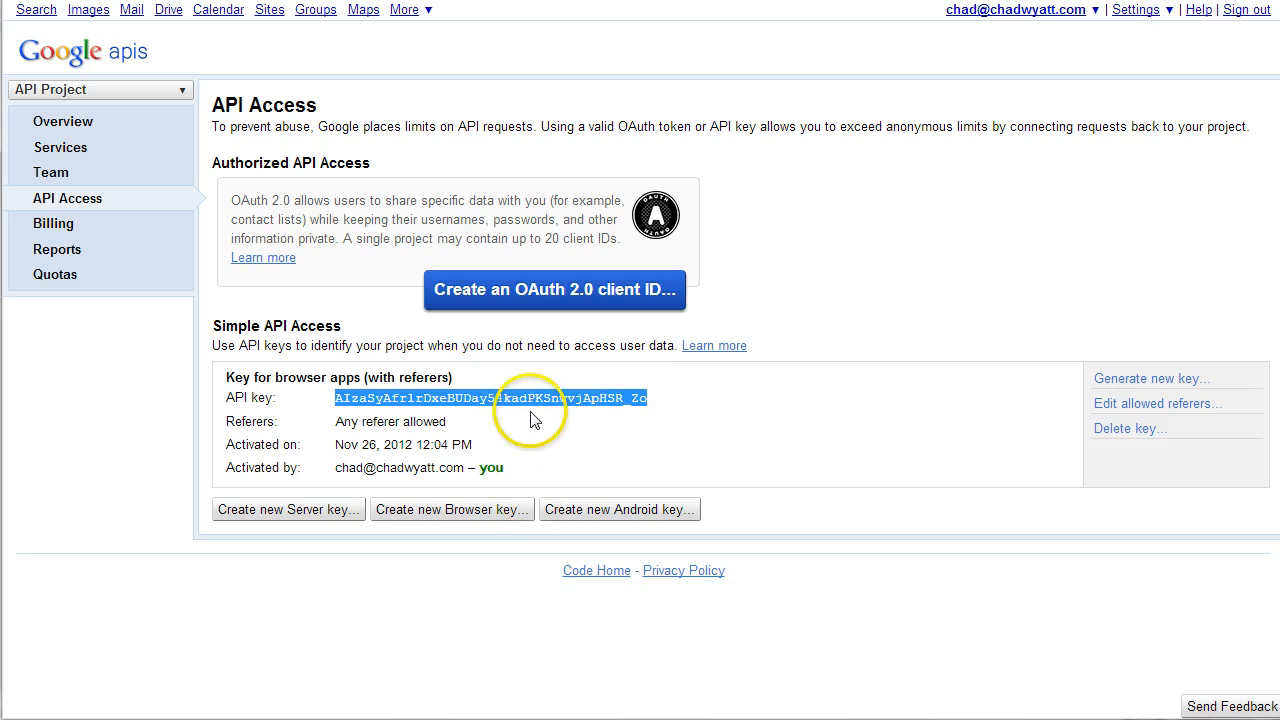
mouse_move(532, 388)
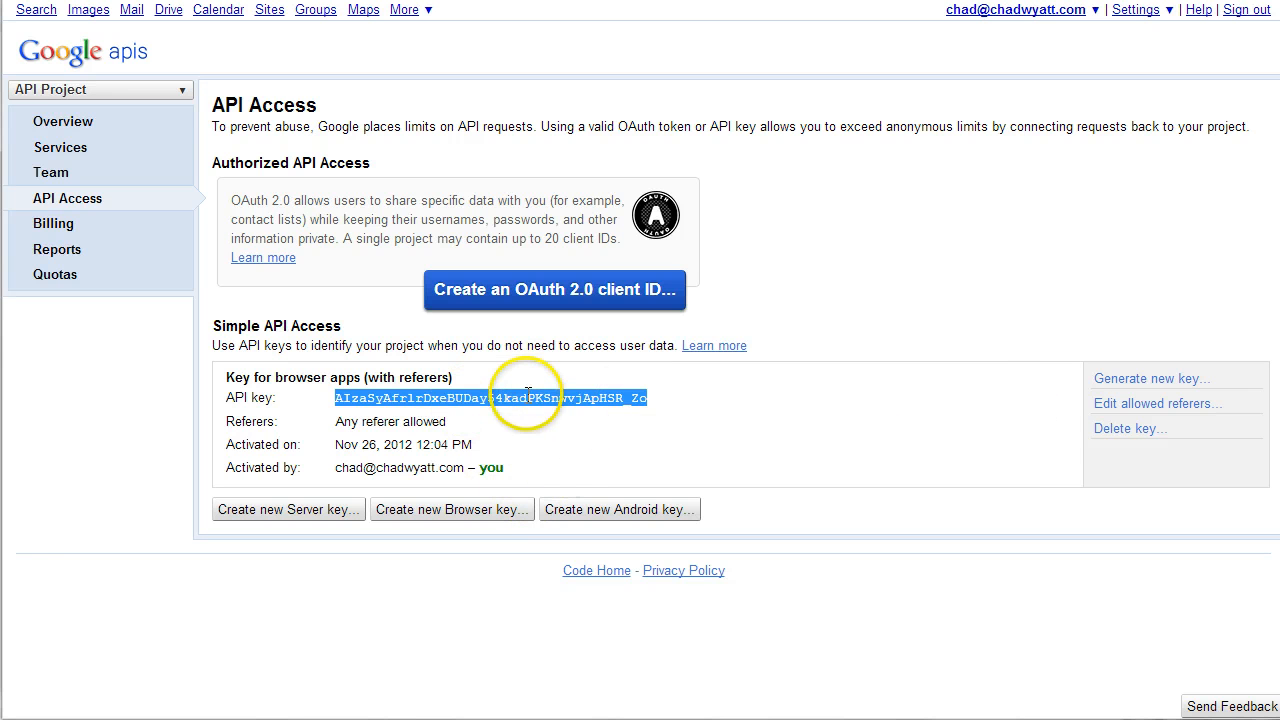